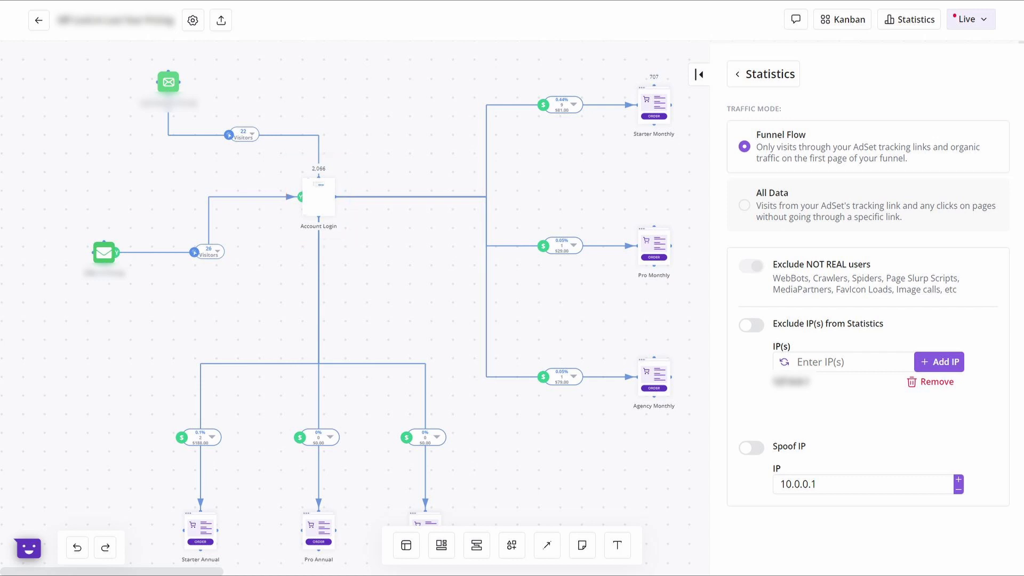
# View Starter Monthly's per-source table: Offer LY Pricing with 2 transactions and $18 revenue
pyautogui.click(652, 105)
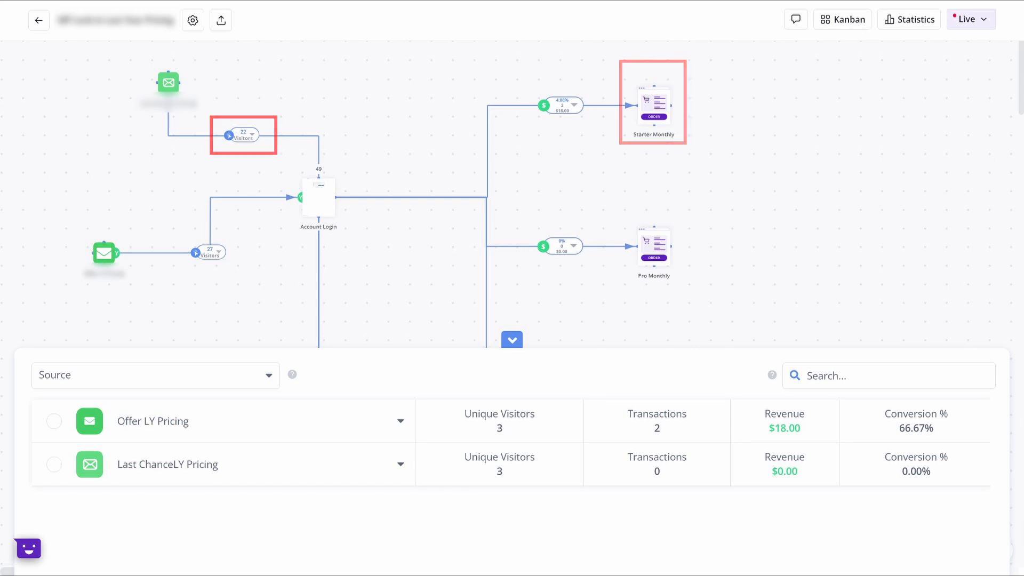
# Switch statistics to All Data mode, then return to the Dashboard showing 2,067 visitors and $377 revenue
pyautogui.click(908, 19)
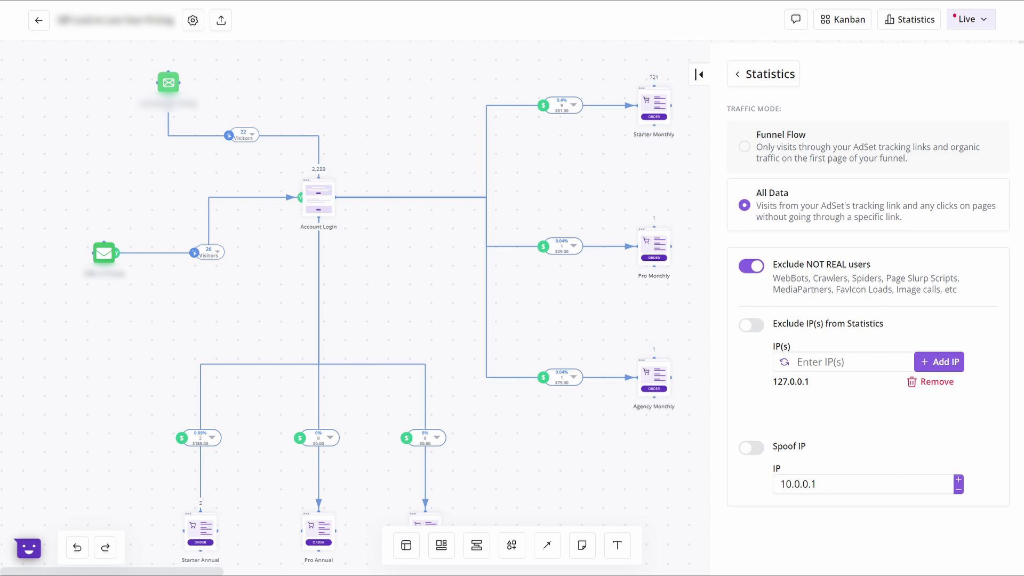
pyautogui.click(744, 205)
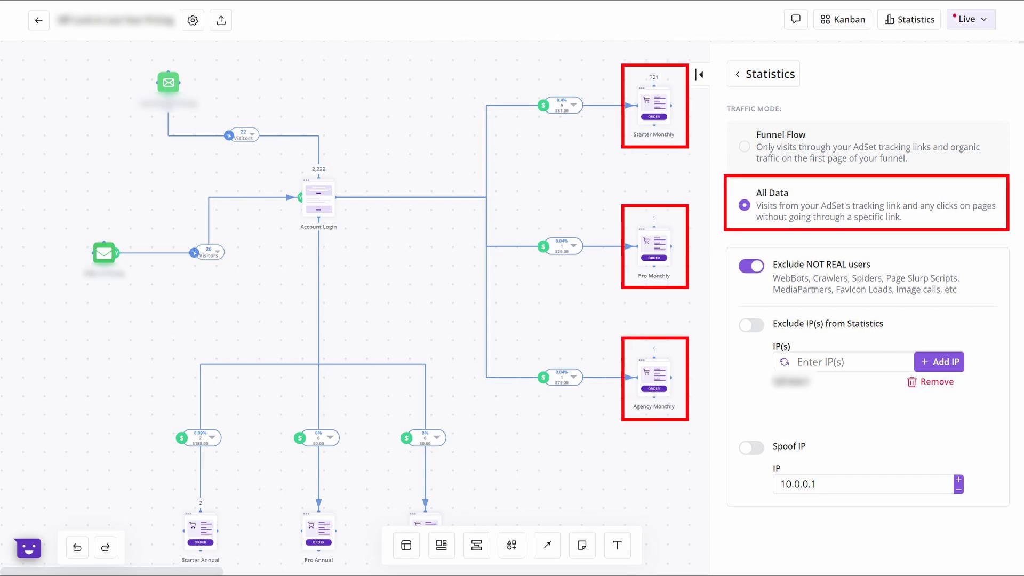
pyautogui.click(762, 74)
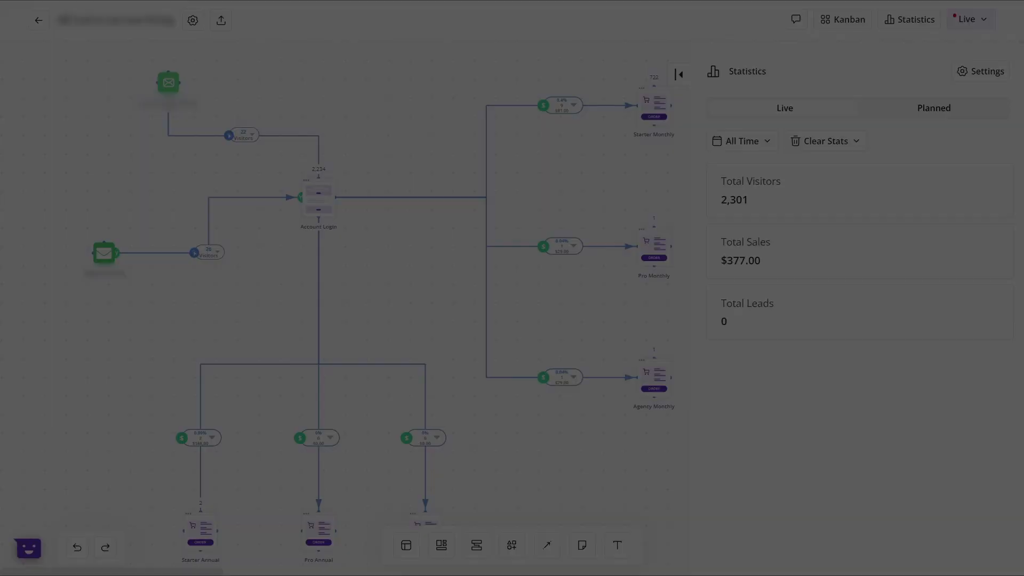
pyautogui.click(37, 19)
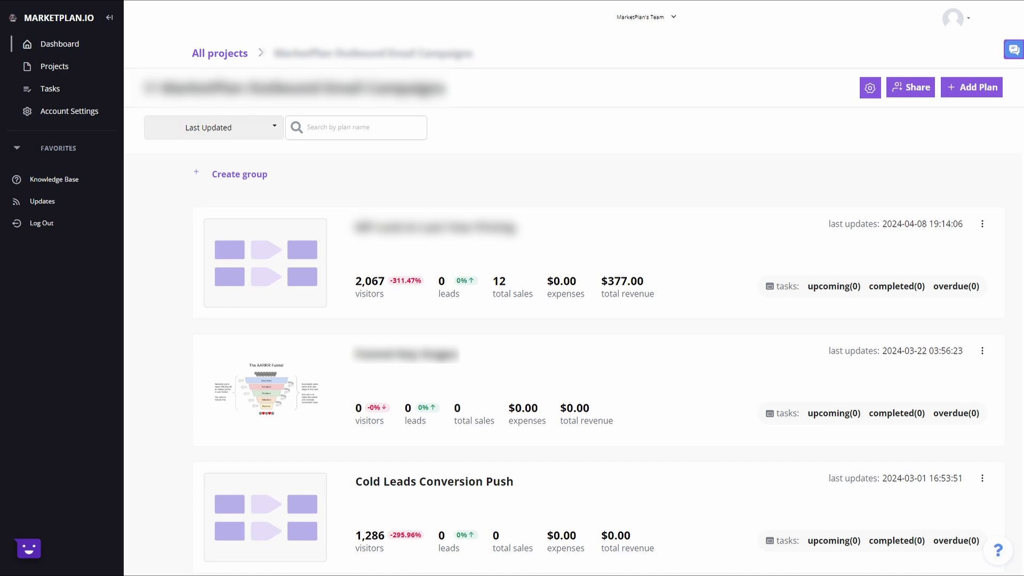